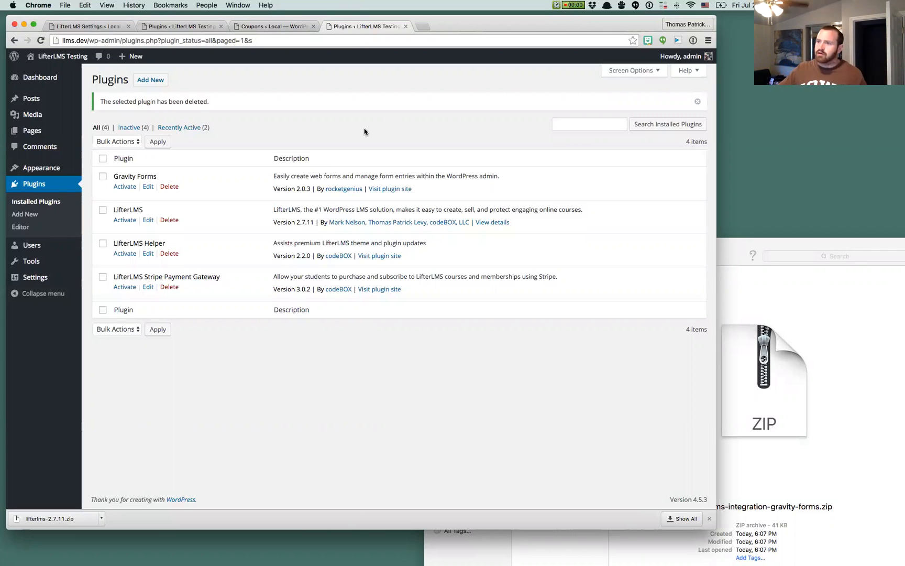
{"action": "mouse_move", "coordinate": [187, 213]}
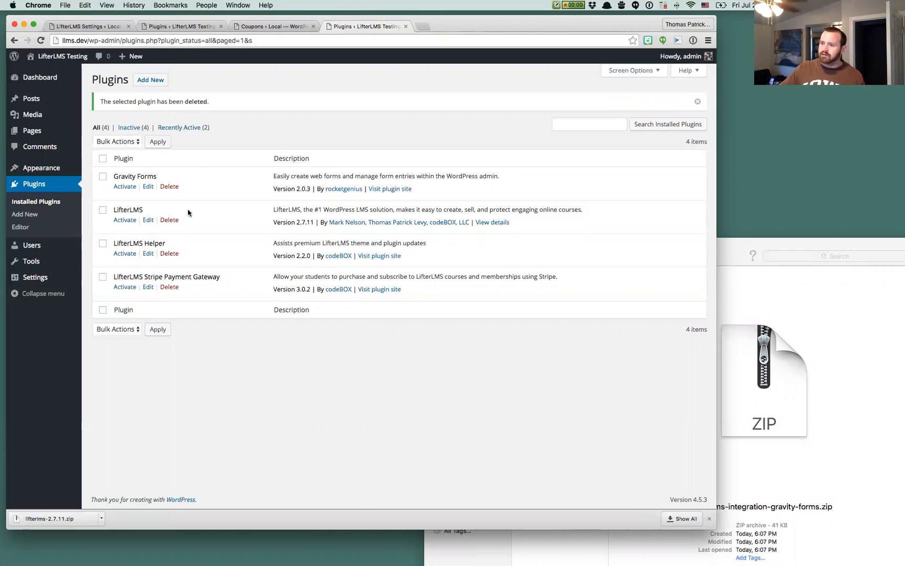
{"action": "mouse_move", "coordinate": [330, 400]}
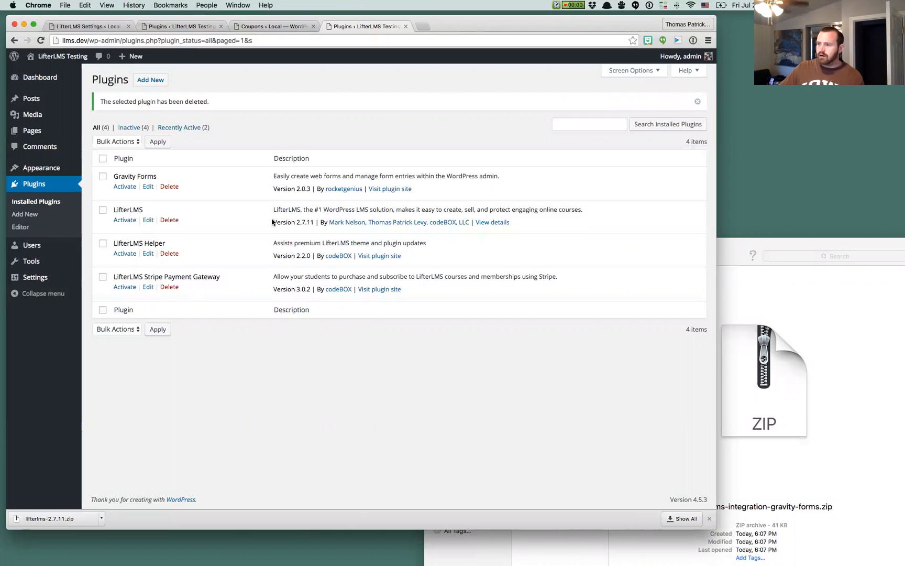
{"action": "mouse_move", "coordinate": [310, 223]}
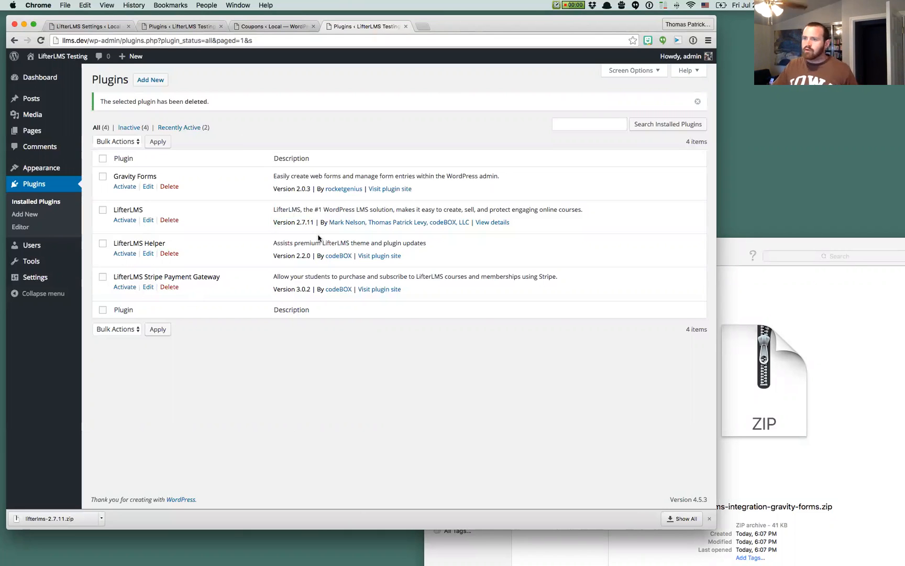
Bulk-activate the Gravity Forms and LifterLMS plugins from the Plugins list
{"action": "double_click", "coordinate": [306, 176]}
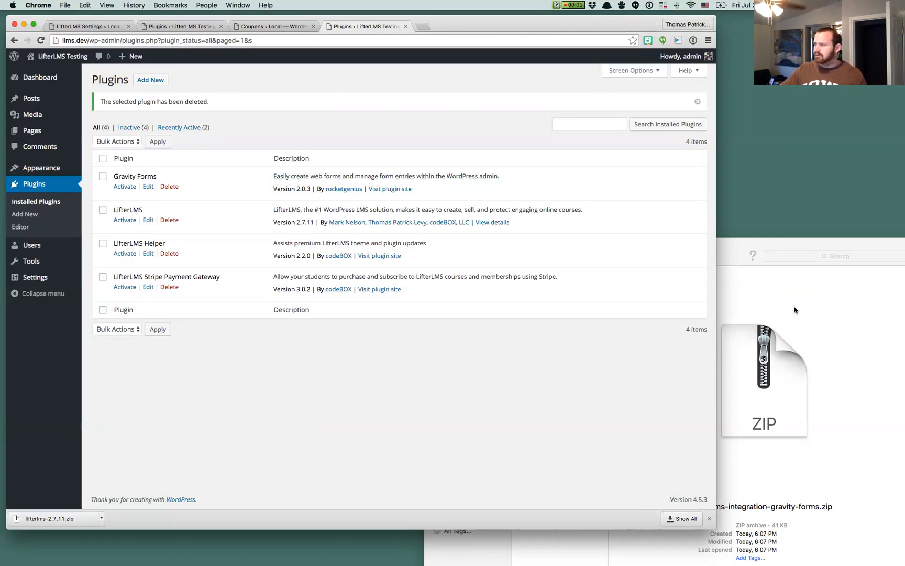
{"action": "mouse_move", "coordinate": [734, 253]}
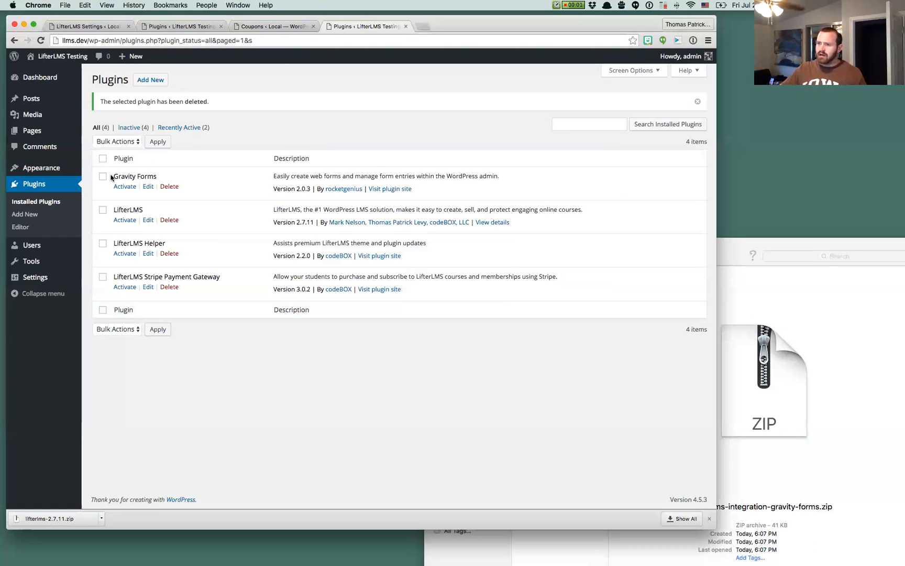
{"action": "left_click", "coordinate": [103, 176]}
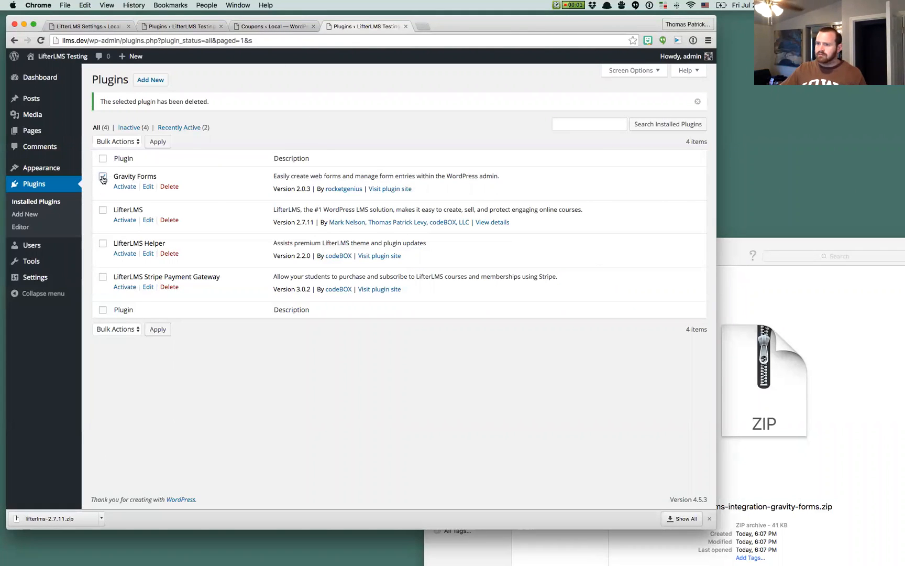
{"action": "left_click", "coordinate": [118, 140]}
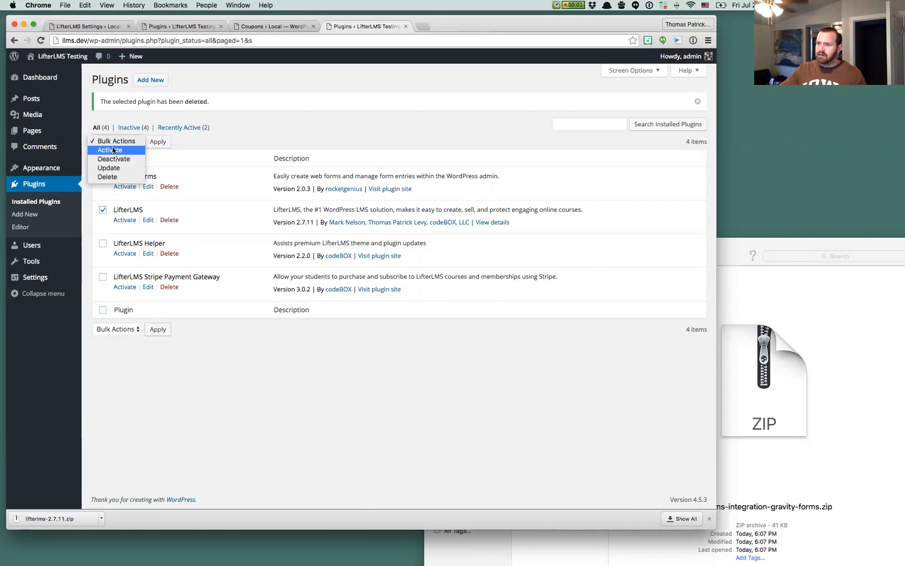
{"action": "left_click", "coordinate": [110, 150]}
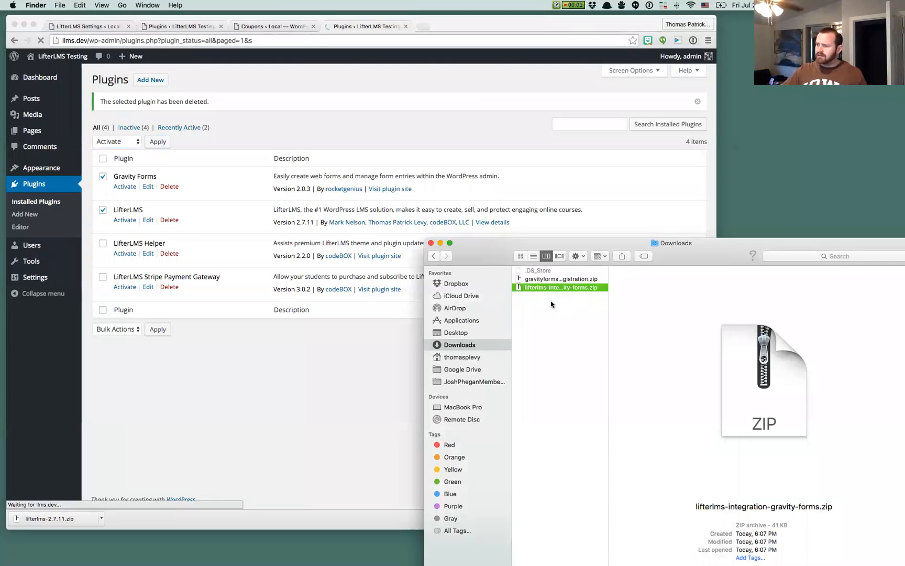
Extract lifterlms-integration-gravity-forms.zip in Downloads and browse the extracted folder
{"action": "left_click", "coordinate": [158, 141]}
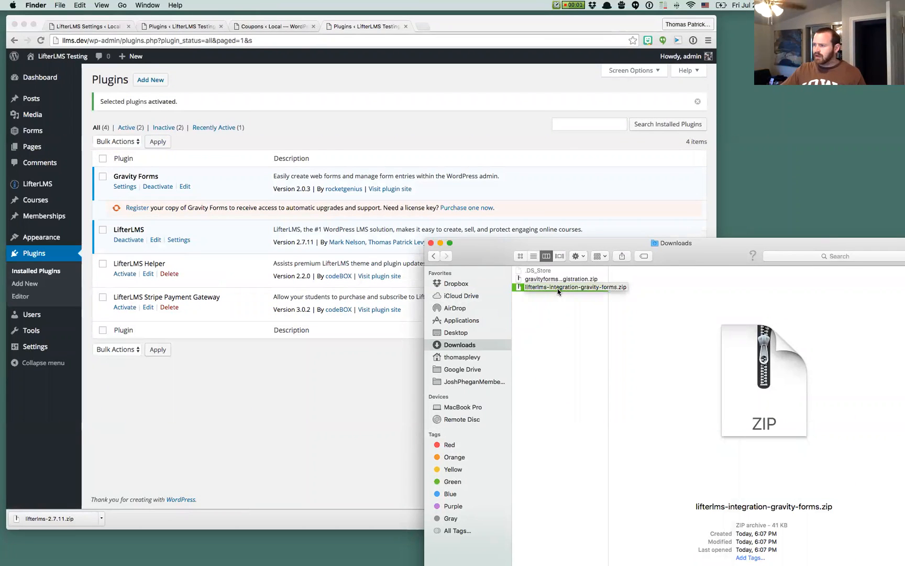
{"action": "double_click", "coordinate": [573, 288]}
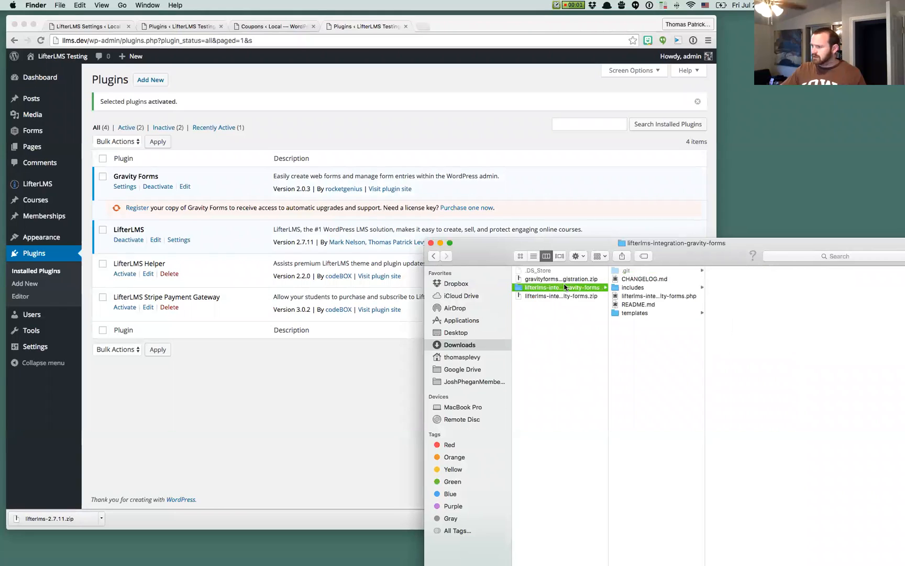
{"action": "left_click", "coordinate": [623, 270]}
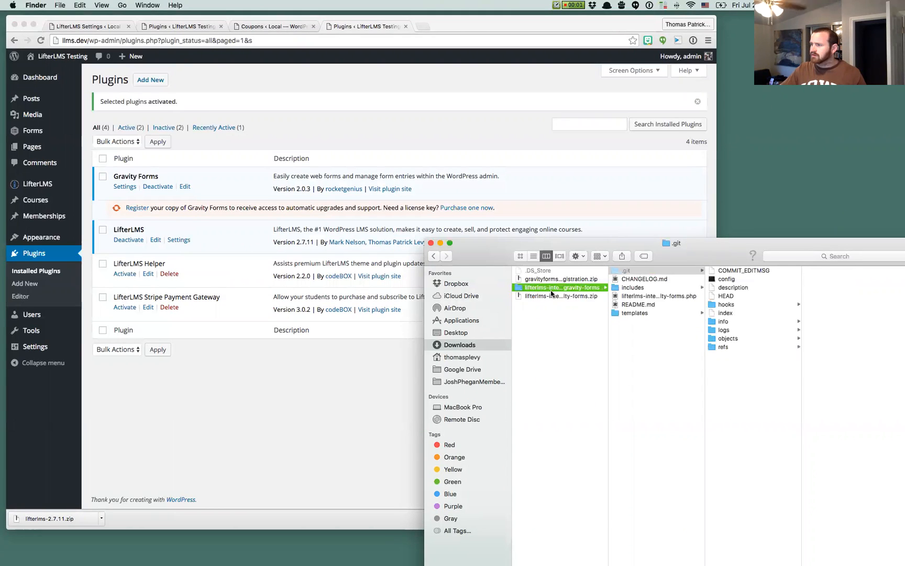
{"action": "right_click", "coordinate": [559, 287]}
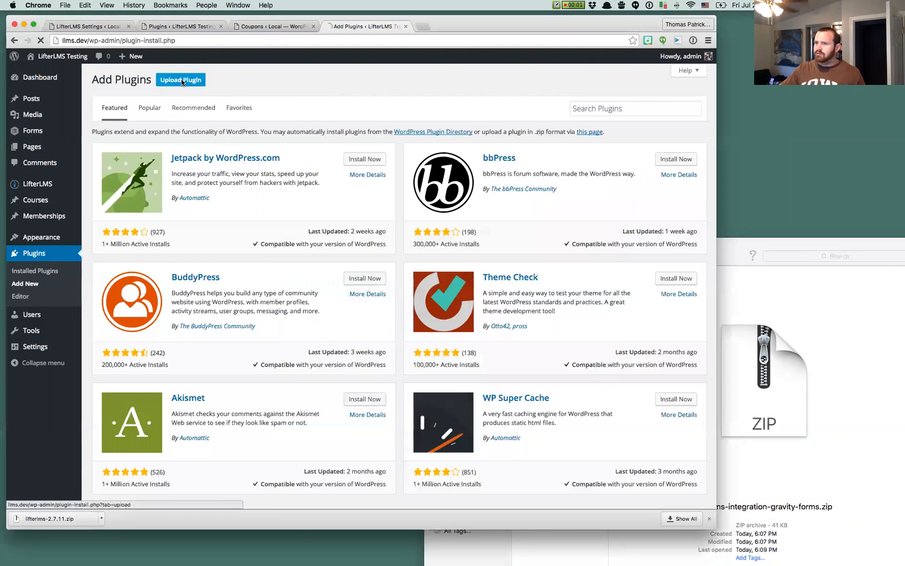
Upload the LifterLMS Gravity Forms integration zip, install it and activate the plugin
{"action": "left_click", "coordinate": [180, 80]}
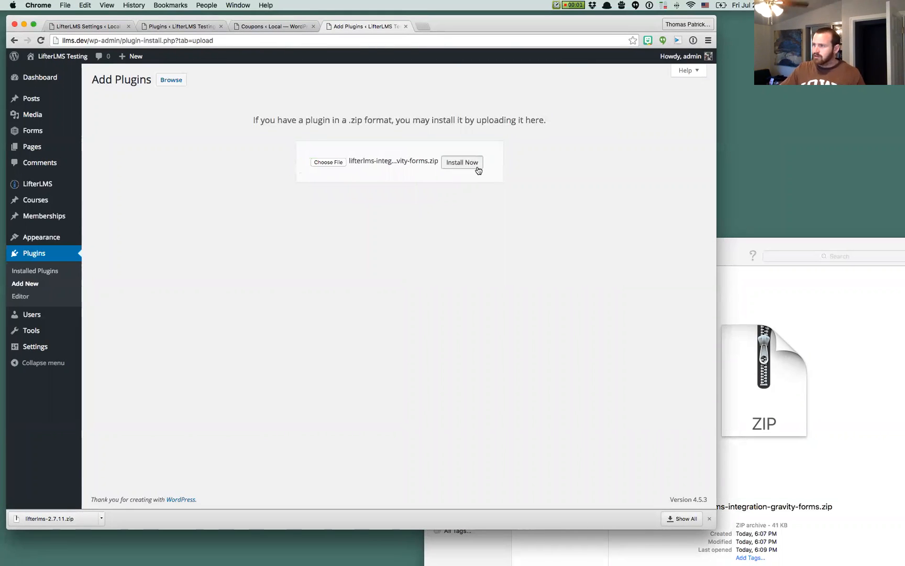
{"action": "left_click", "coordinate": [461, 161]}
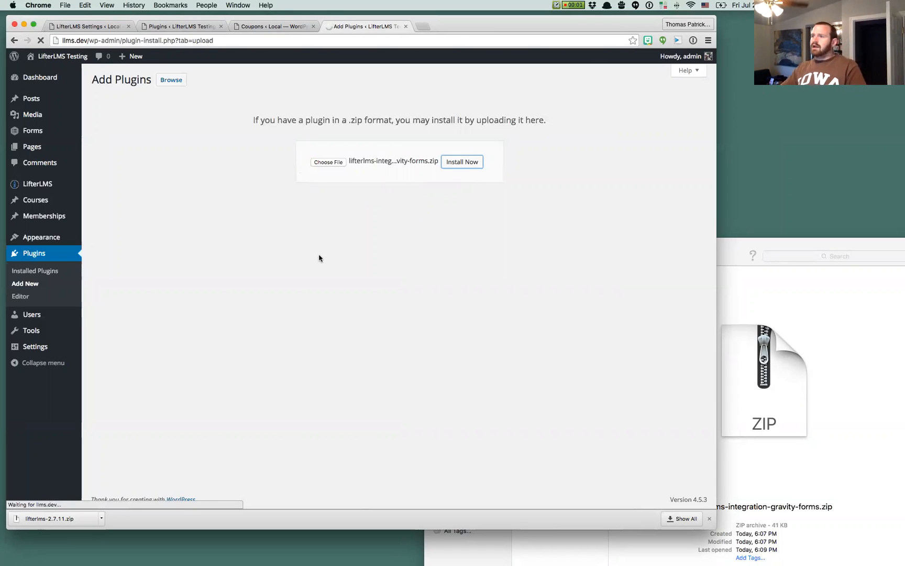
{"action": "left_click", "coordinate": [461, 161]}
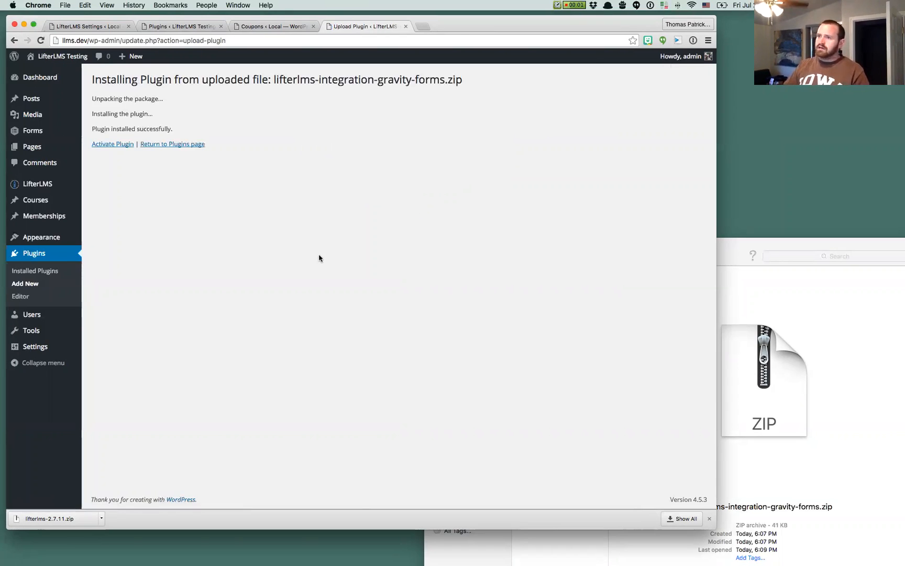
{"action": "left_click", "coordinate": [112, 143]}
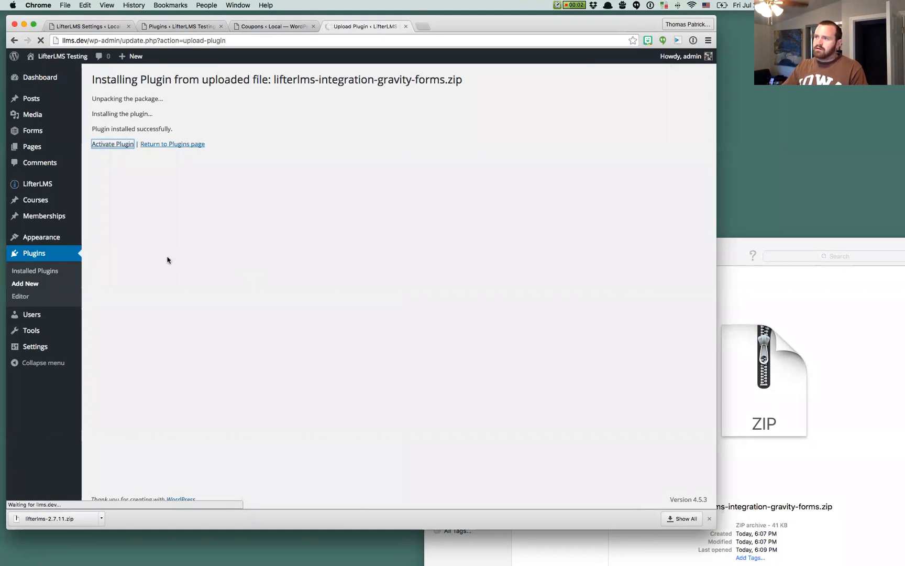
{"action": "left_click", "coordinate": [112, 144]}
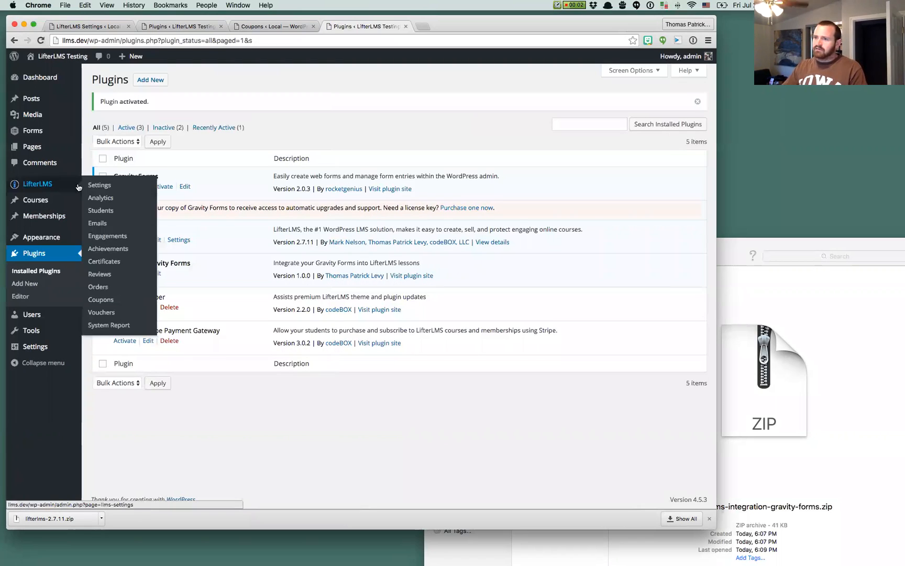
Review LifterLMS Integrations settings, then activate the LifterLMS Helper plugin they require
{"action": "left_click", "coordinate": [99, 184]}
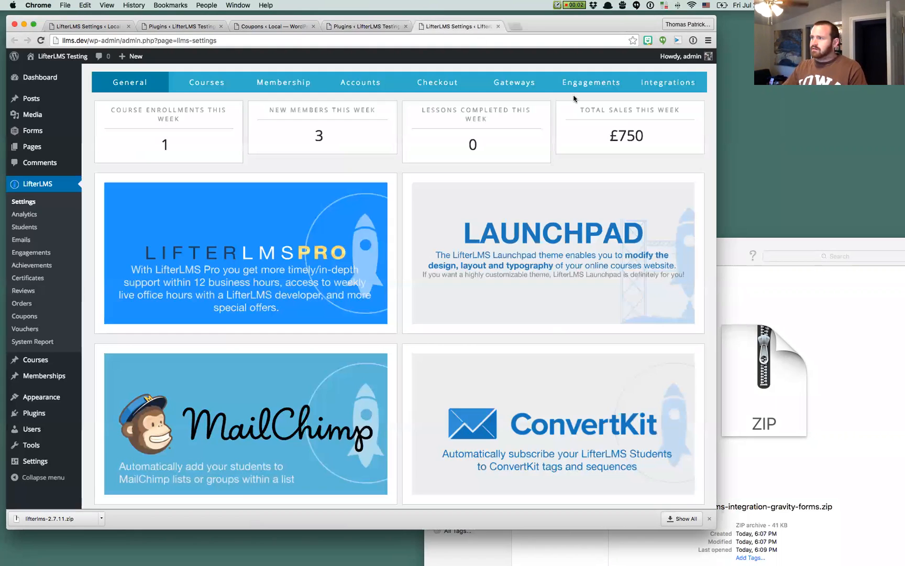
{"action": "left_click", "coordinate": [668, 81]}
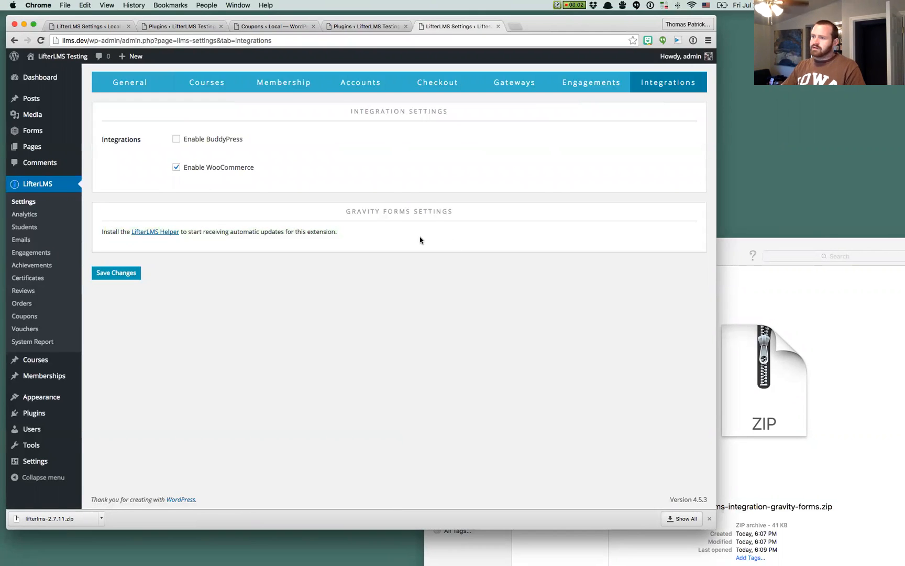
{"action": "mouse_move", "coordinate": [335, 223]}
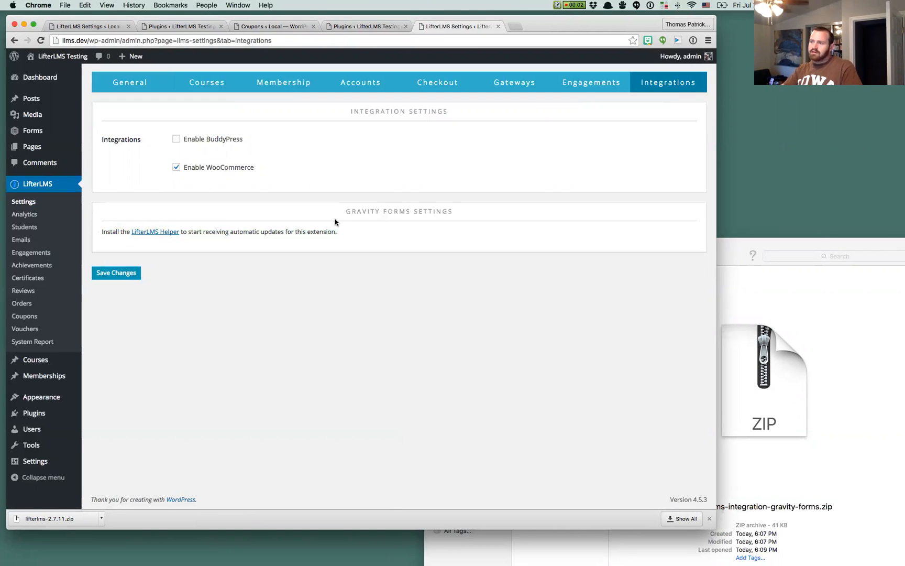
{"action": "mouse_move", "coordinate": [407, 245]}
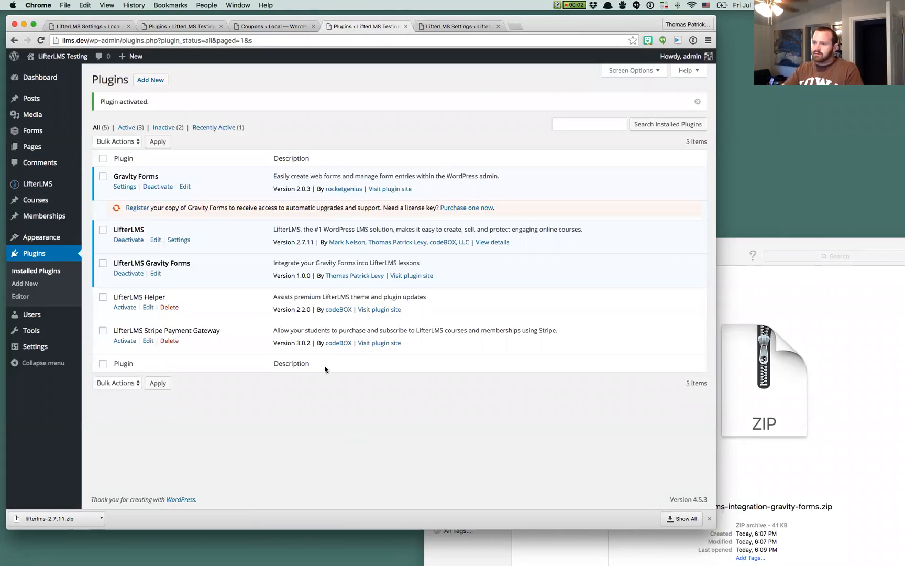
{"action": "left_click", "coordinate": [125, 307]}
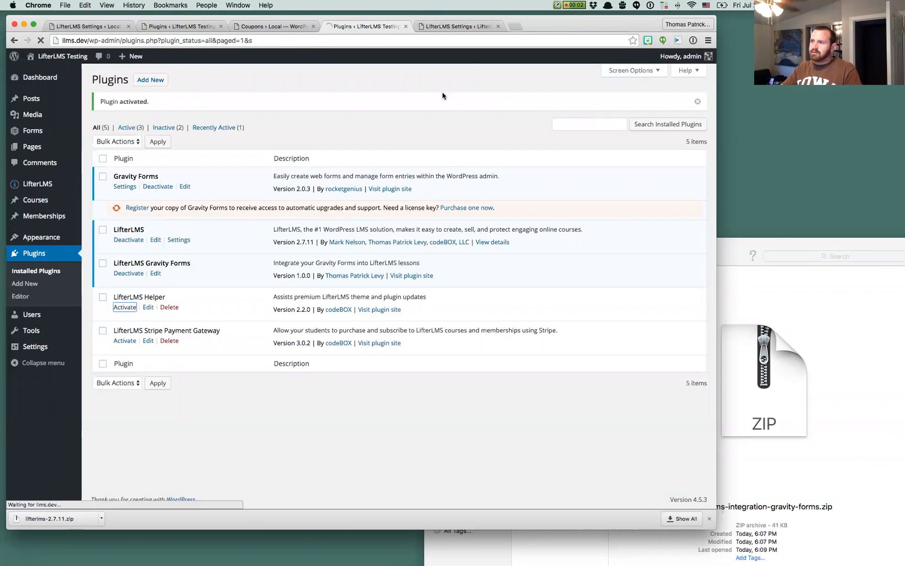
{"action": "left_click", "coordinate": [458, 27]}
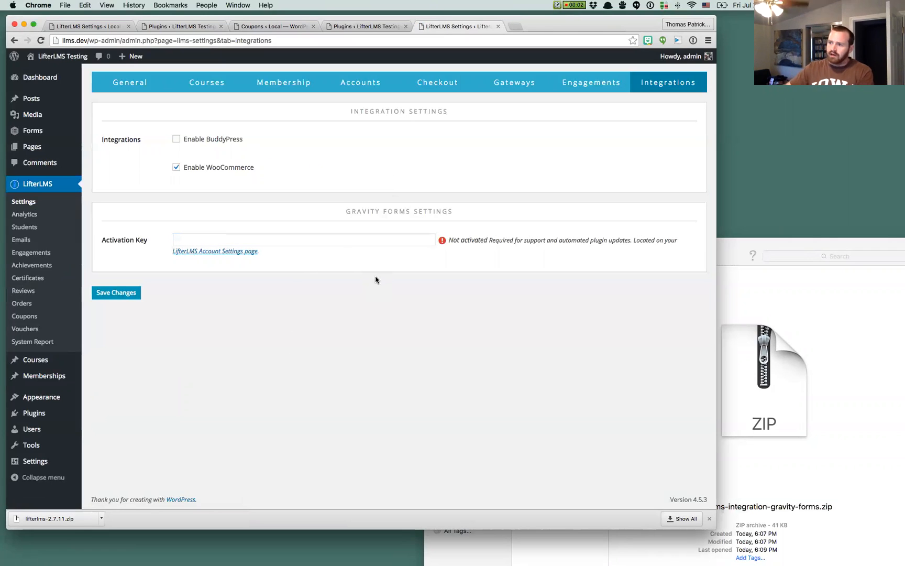
{"action": "mouse_move", "coordinate": [369, 316]}
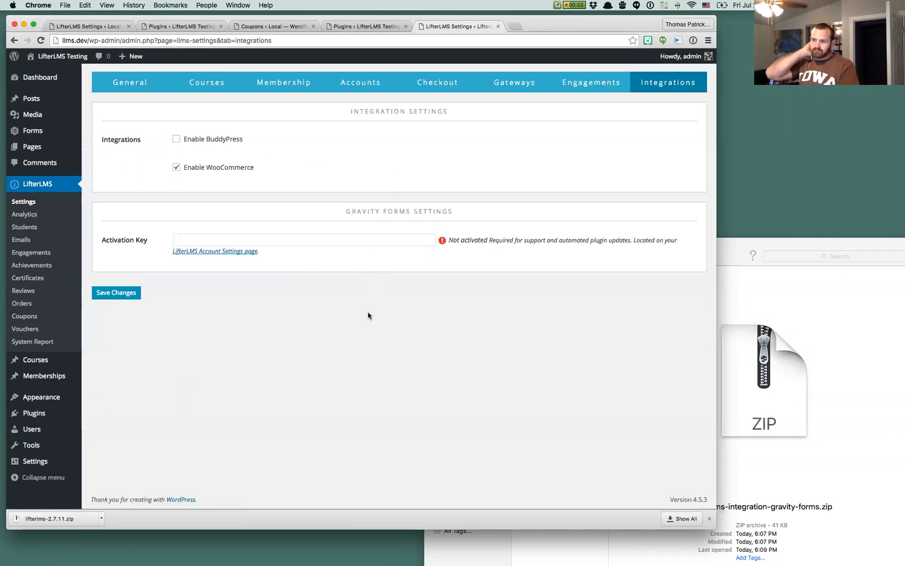
{"action": "mouse_move", "coordinate": [318, 229]}
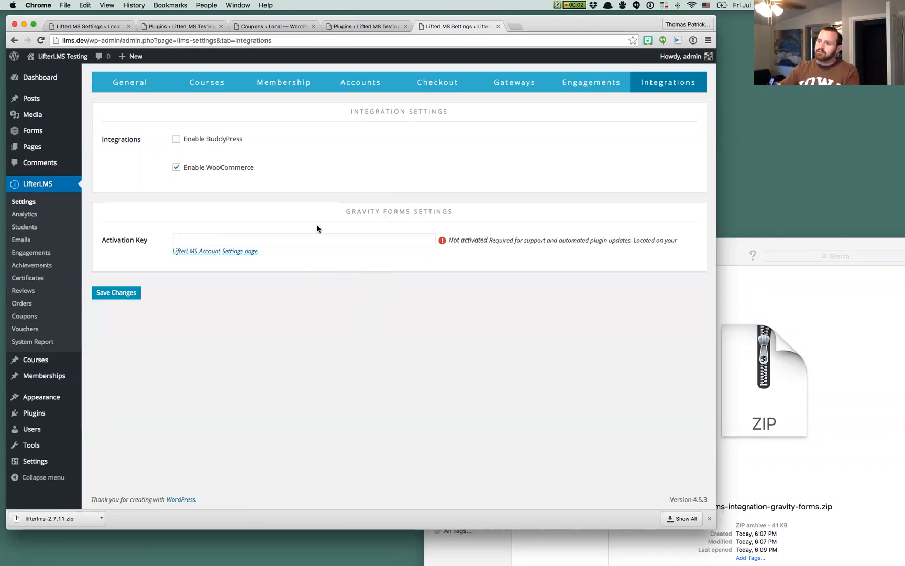
{"action": "mouse_move", "coordinate": [323, 318]}
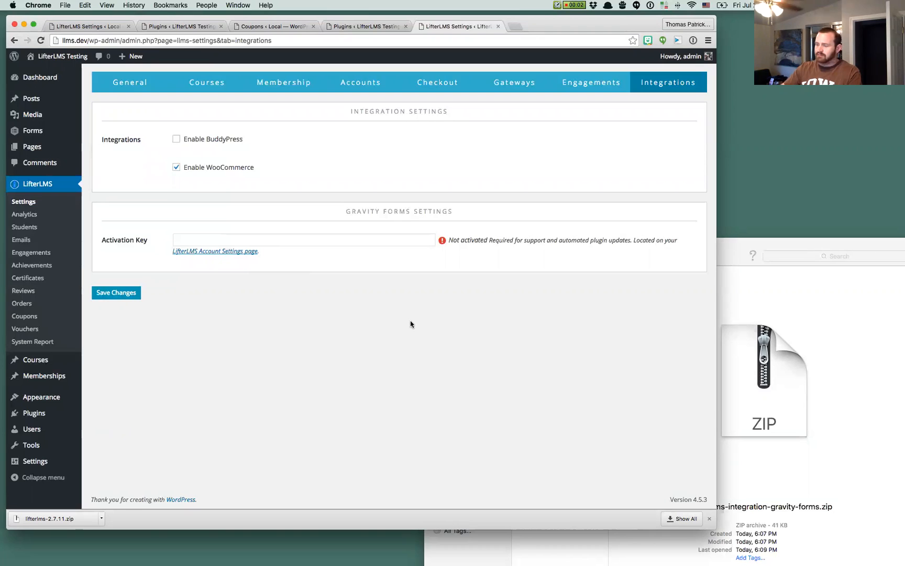
{"action": "mouse_move", "coordinate": [493, 222]}
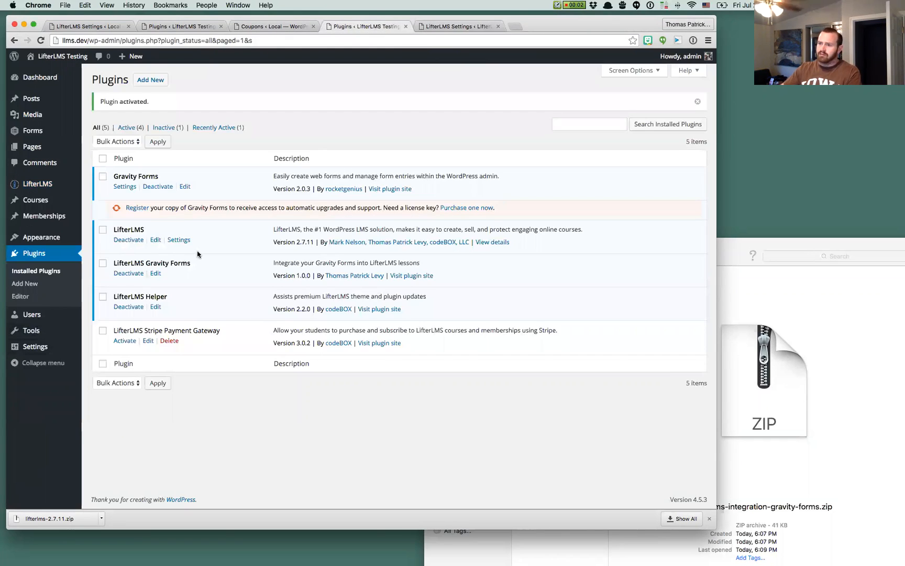
{"action": "mouse_move", "coordinate": [359, 397]}
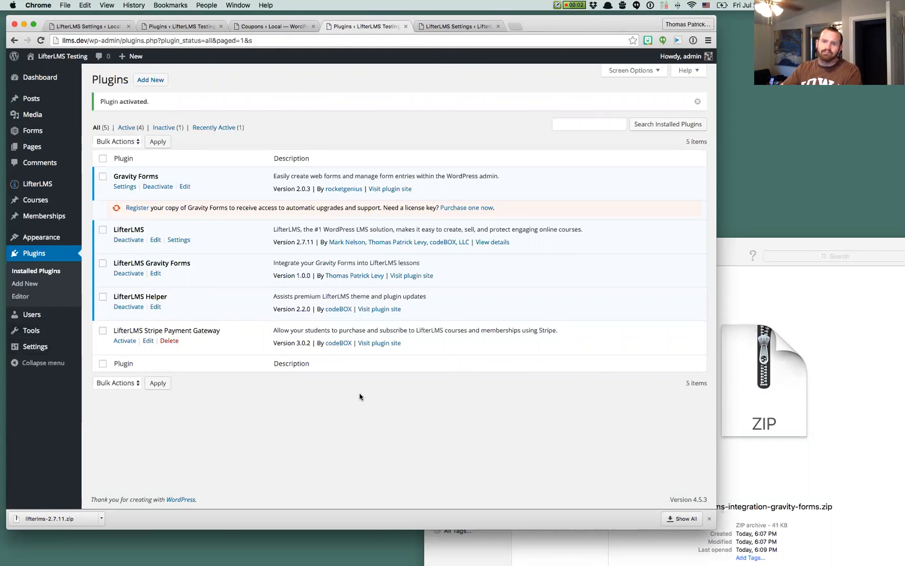